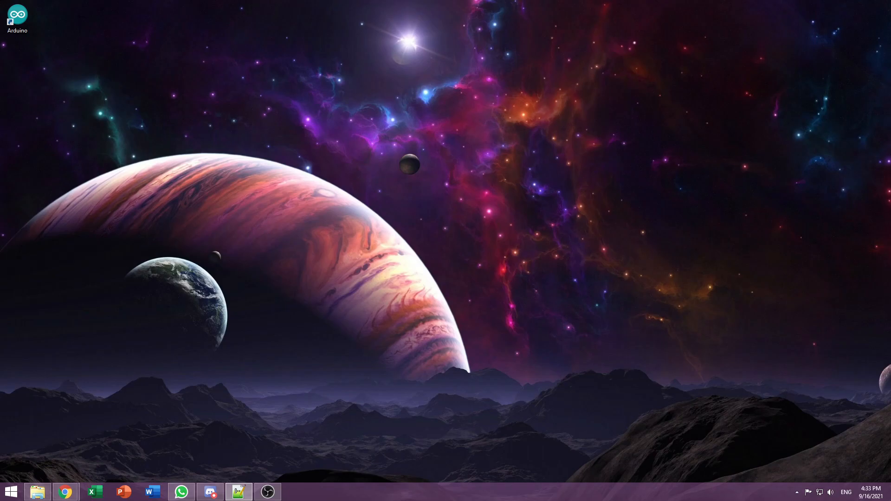
click(64, 491)
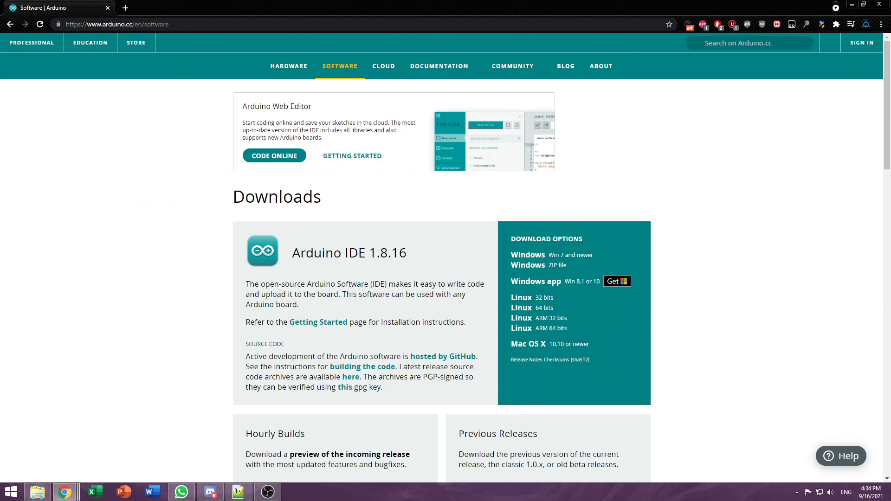
mouse_move(528, 254)
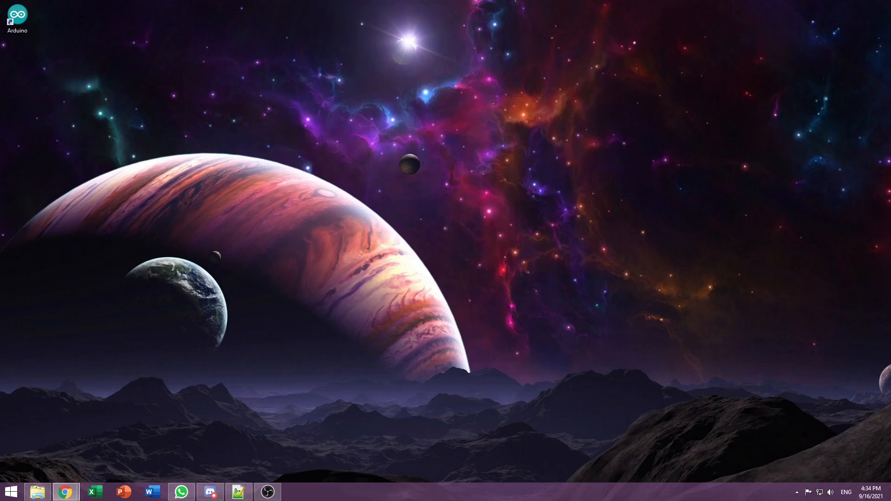
double_click(17, 16)
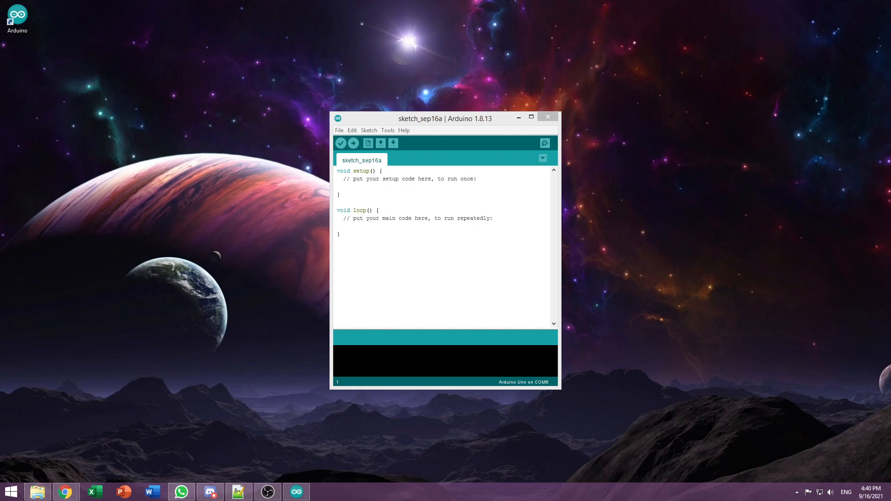
click(339, 130)
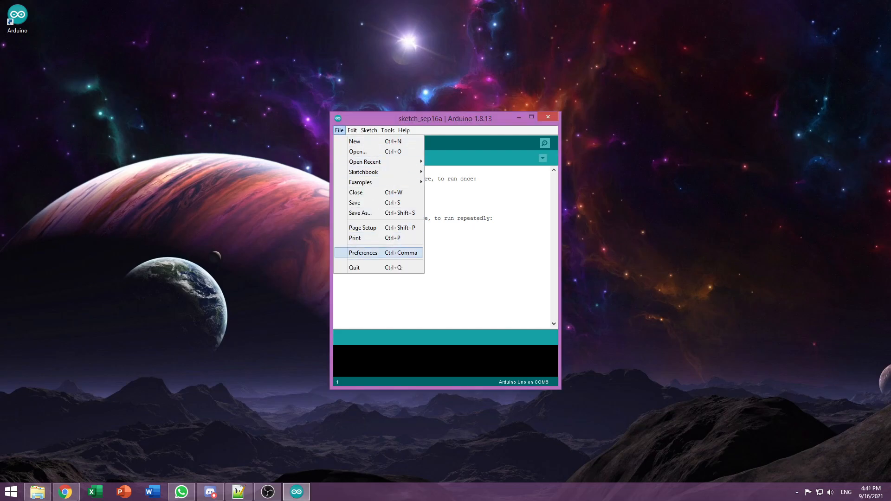
click(363, 252)
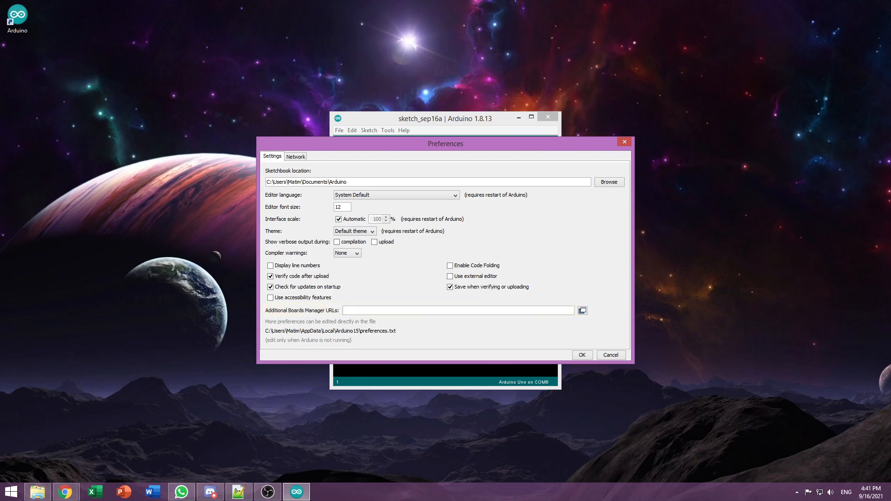
text(https://dl.espressif.com/dl/package_esp32_index.json)
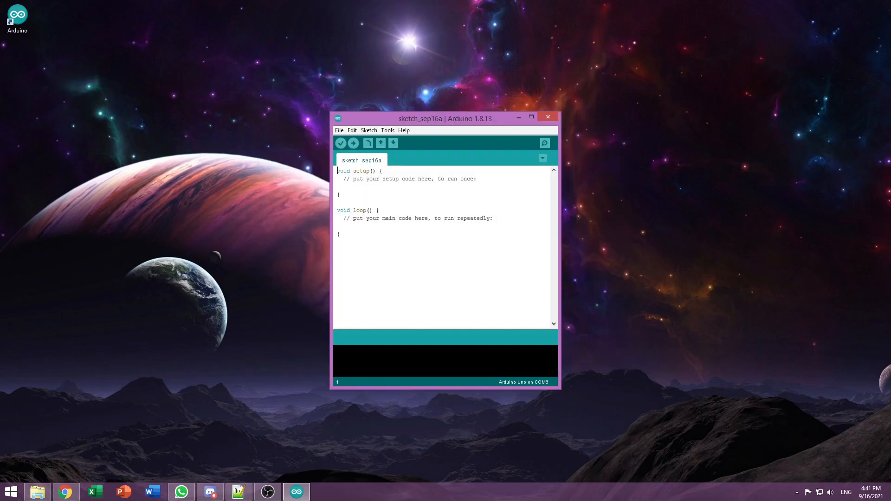
Step: Find esp32 by Espressif Systems in Boards Manager and install it
click(388, 130)
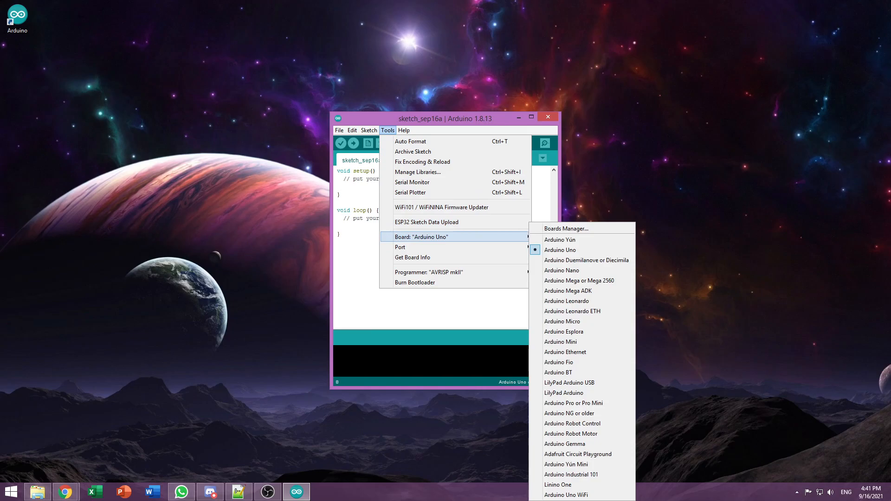
click(564, 229)
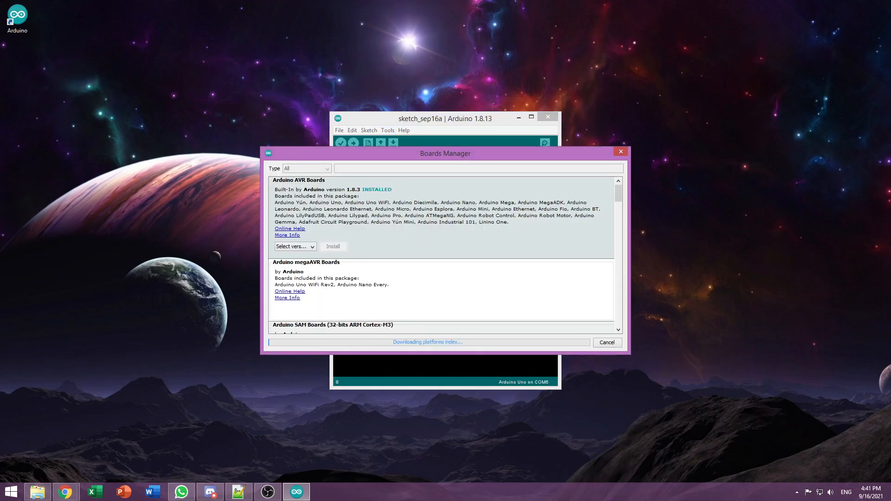
text(e)
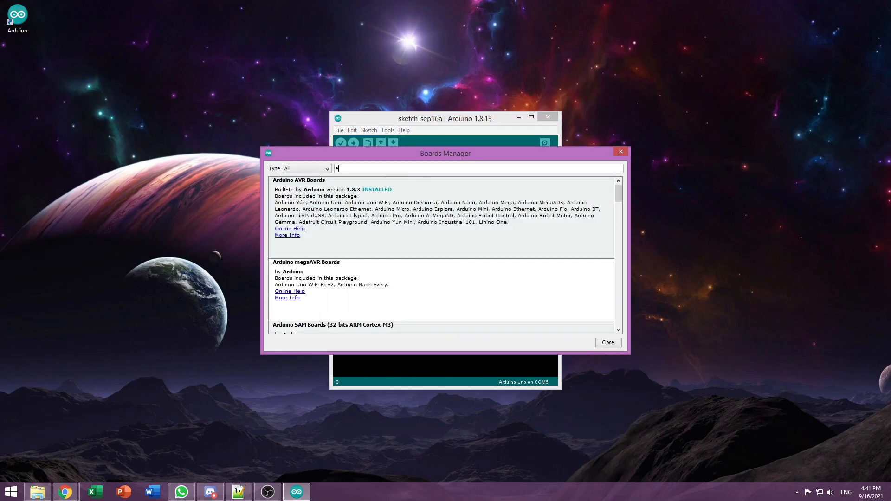
text(esp32)
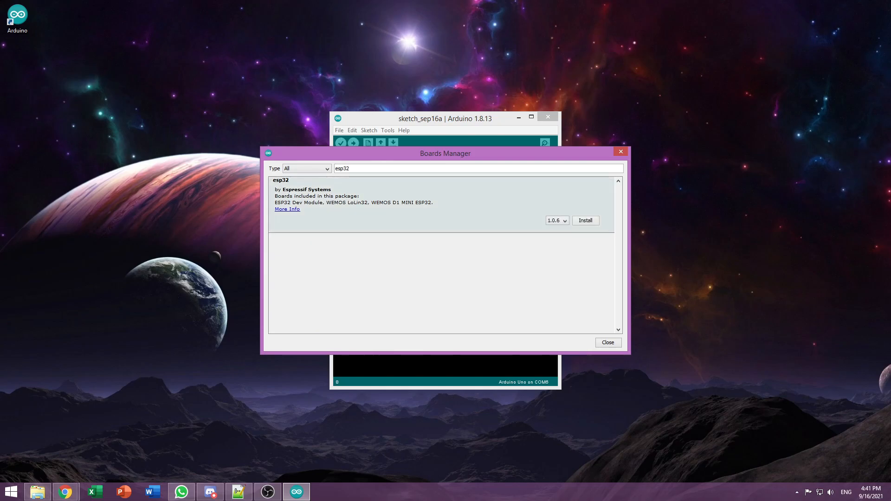
click(585, 220)
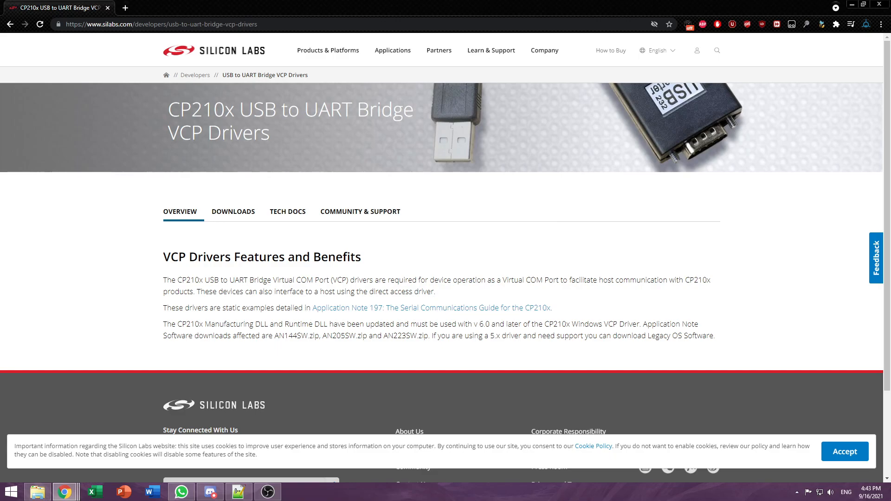
Step: Download the CP210x Windows Drivers archive from the Silicon Labs Downloads section
click(233, 211)
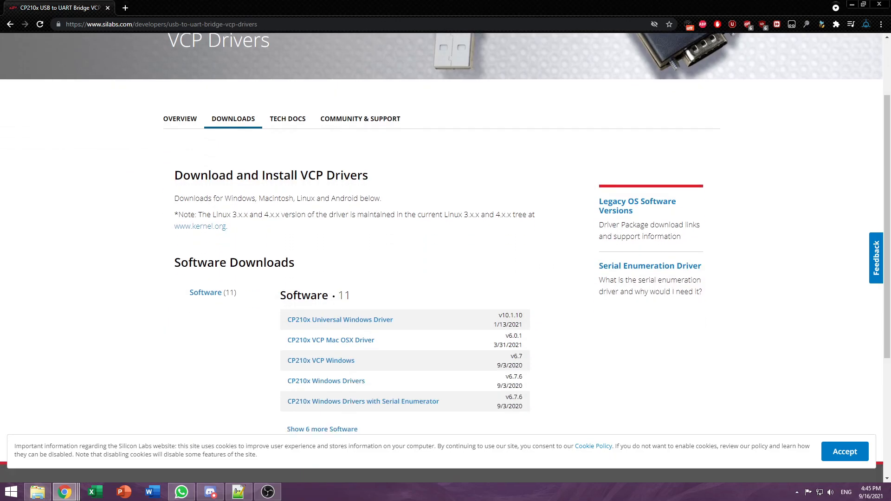
scroll(down, 3)
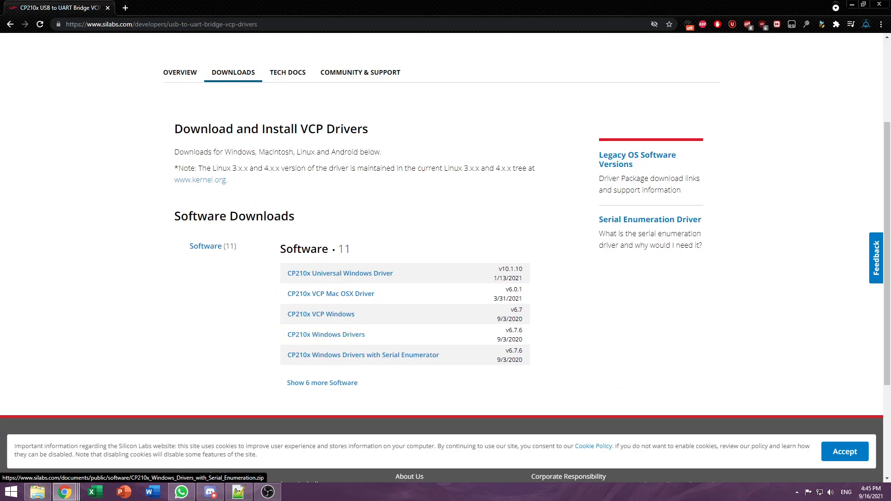
click(362, 355)
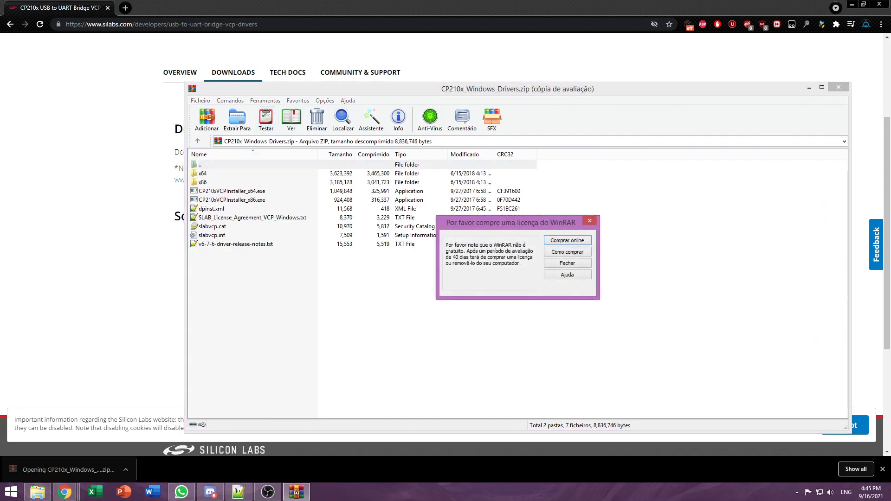
Step: Run CP210xVCPInstaller_x64.exe from the archive and continue past its welcome screen
click(566, 263)
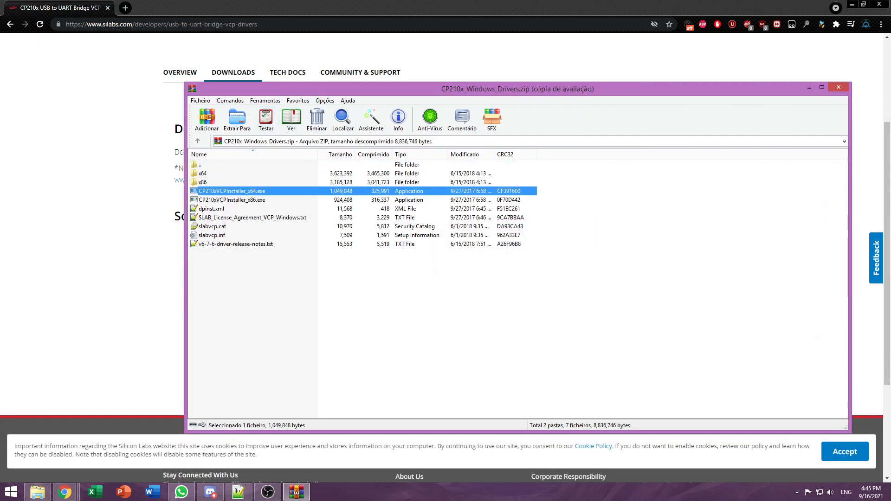
double_click(232, 190)
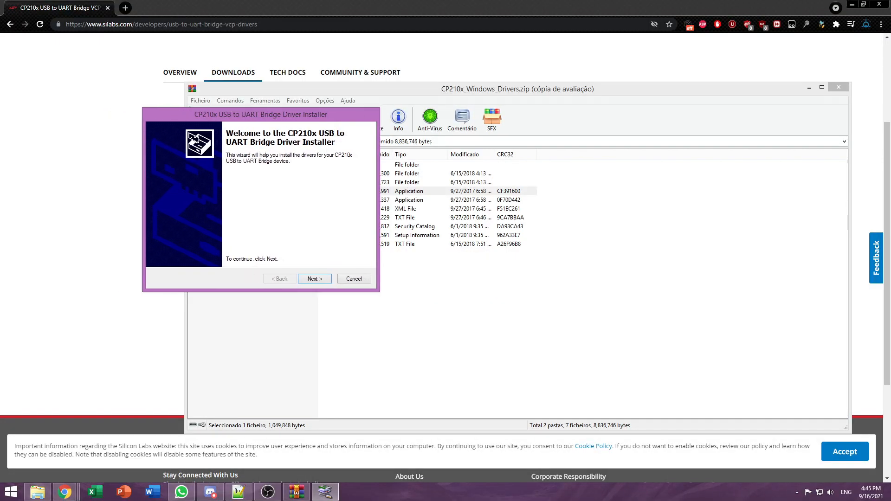
click(313, 278)
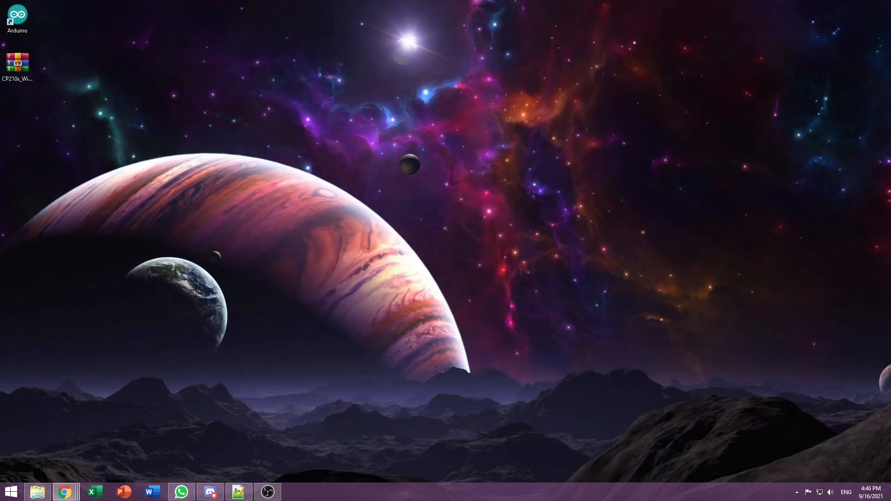
Step: Download the LucidVR/lucidgloves repository from GitHub as a ZIP
click(64, 492)
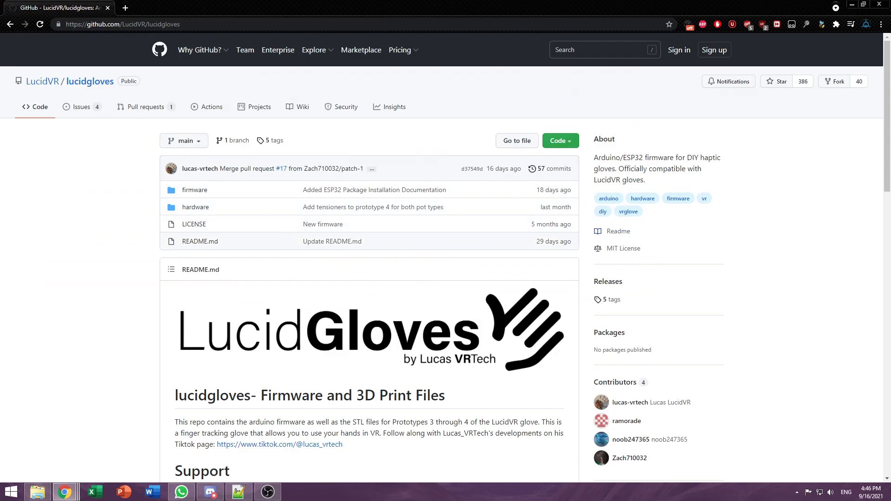
click(558, 140)
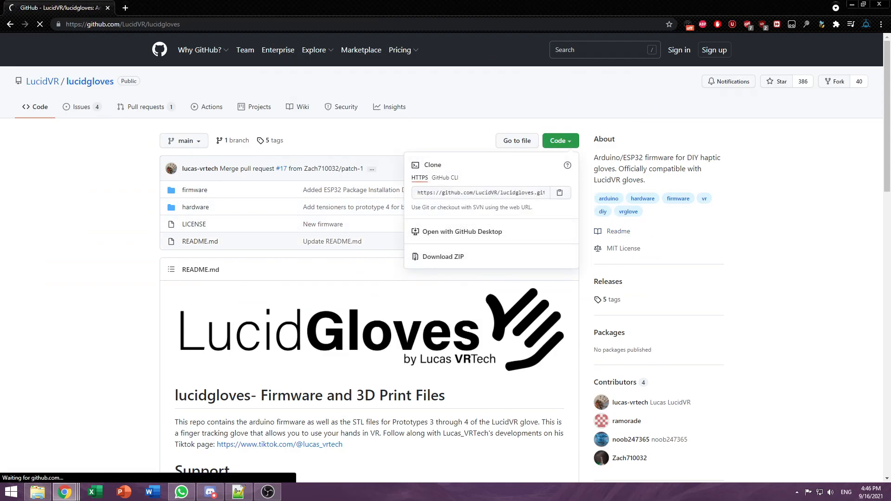
click(443, 257)
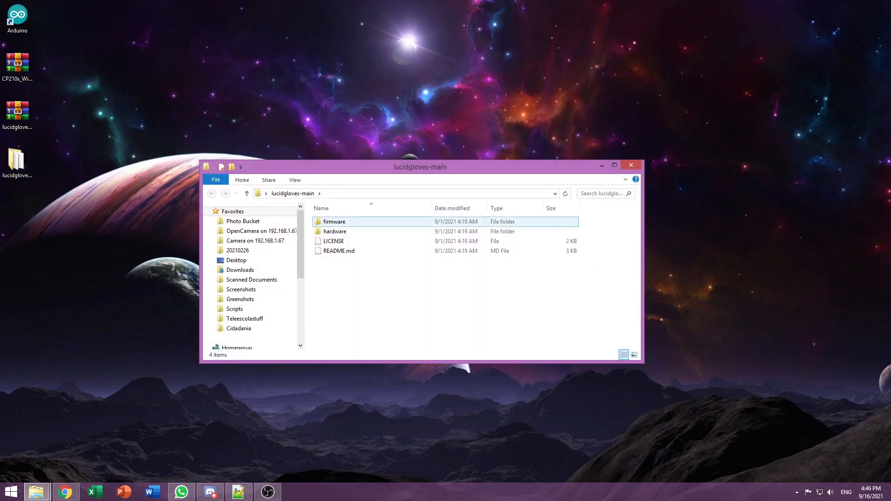
Step: Load lucidgloves-firmware.ino from the firmware folder into Arduino IDE
click(334, 222)
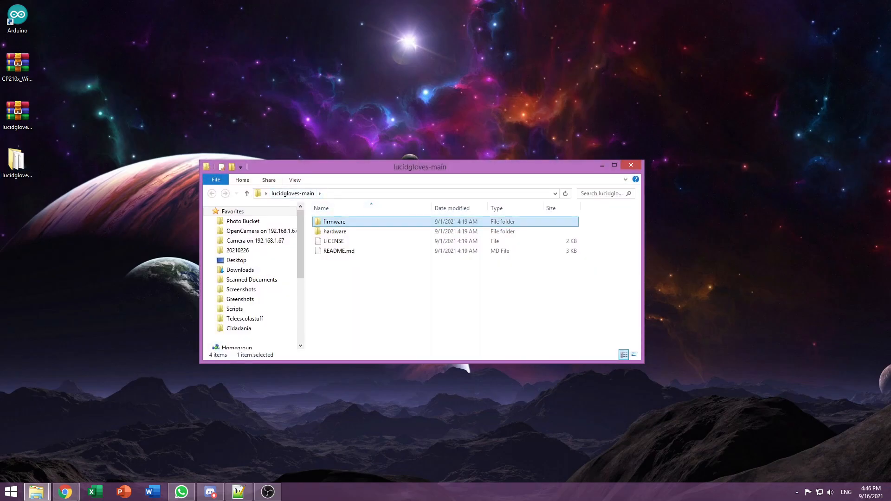
double_click(334, 222)
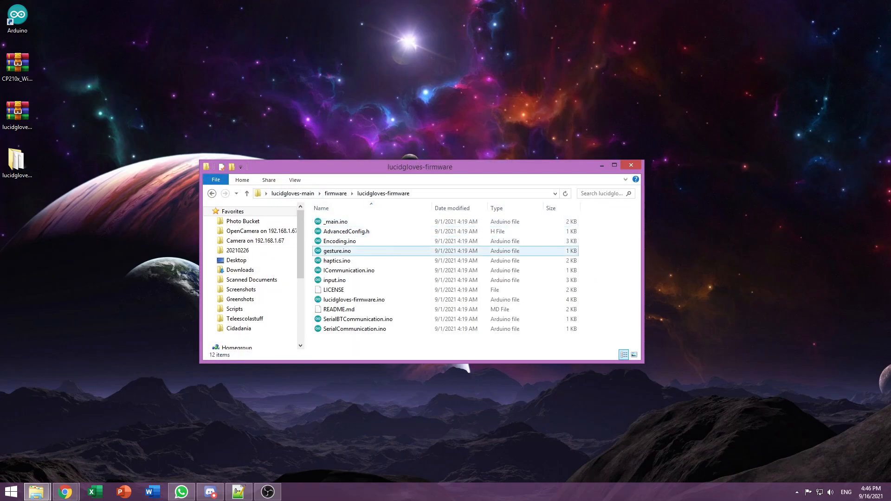
double_click(337, 250)
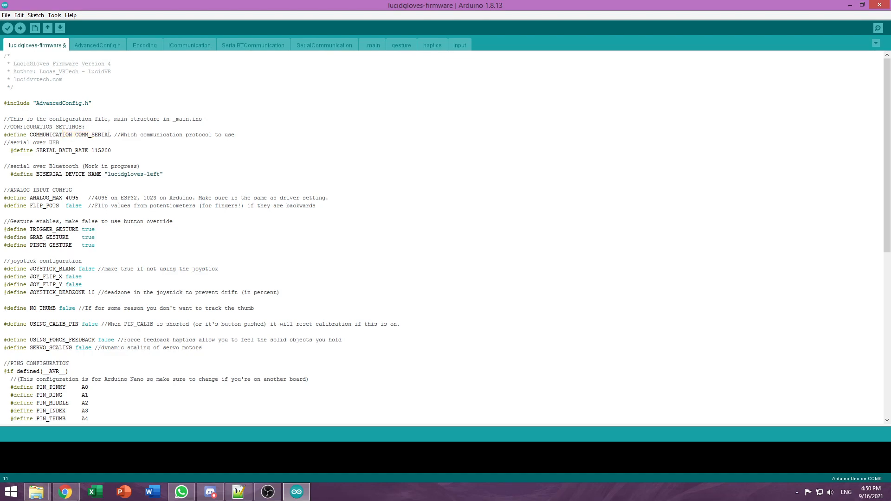
Step: Set the COMMUNICATION define to COMM_BTSERIAL and review the Bluetooth name and pin settings
click(86, 135)
text(BT)
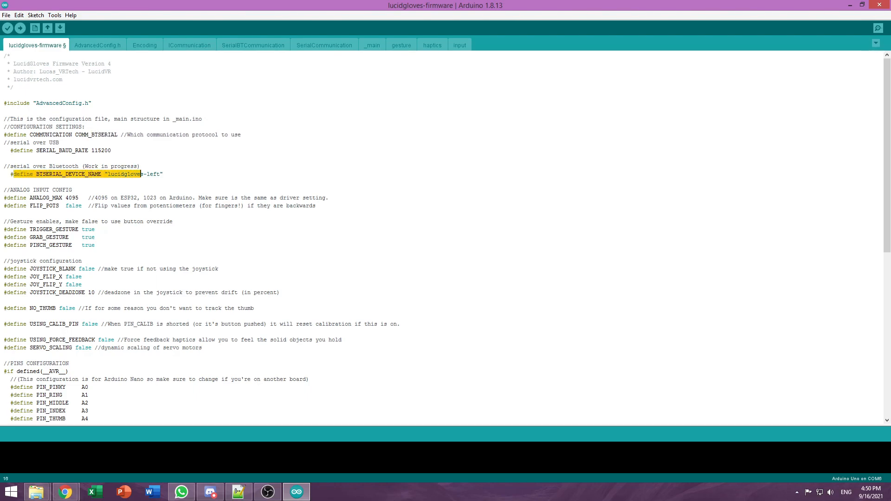
click(117, 173)
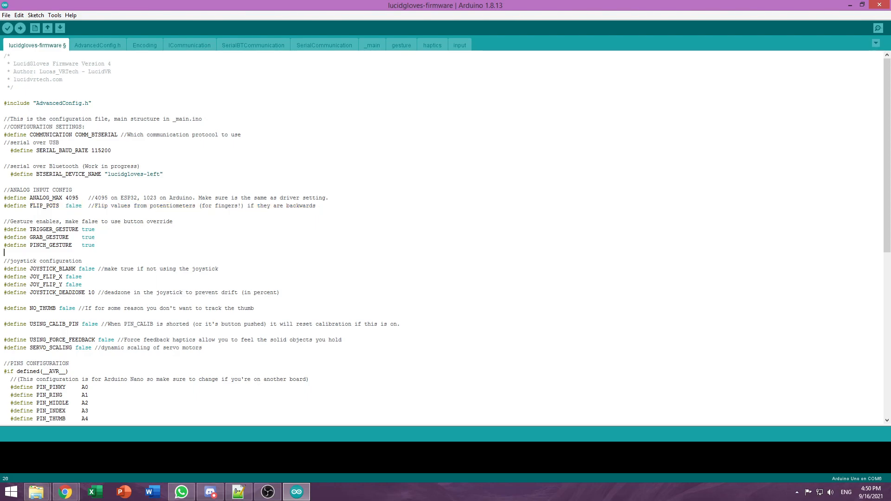
scroll(down, 3)
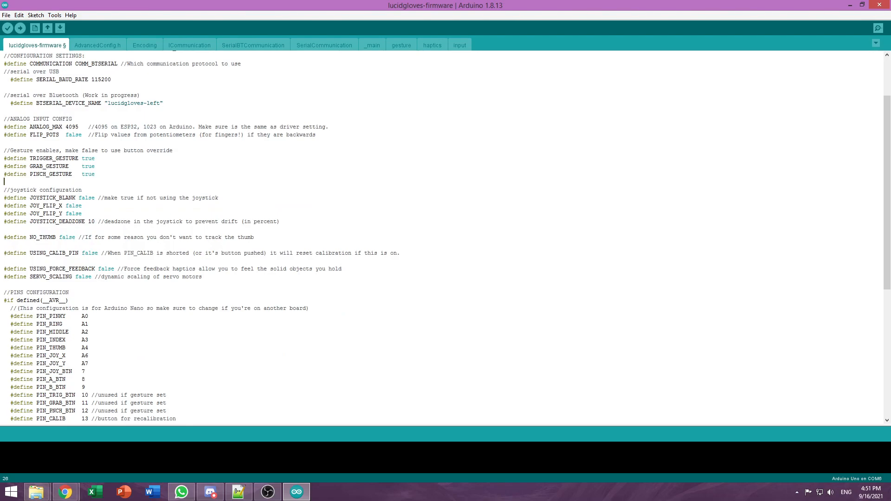
double_click(85, 197)
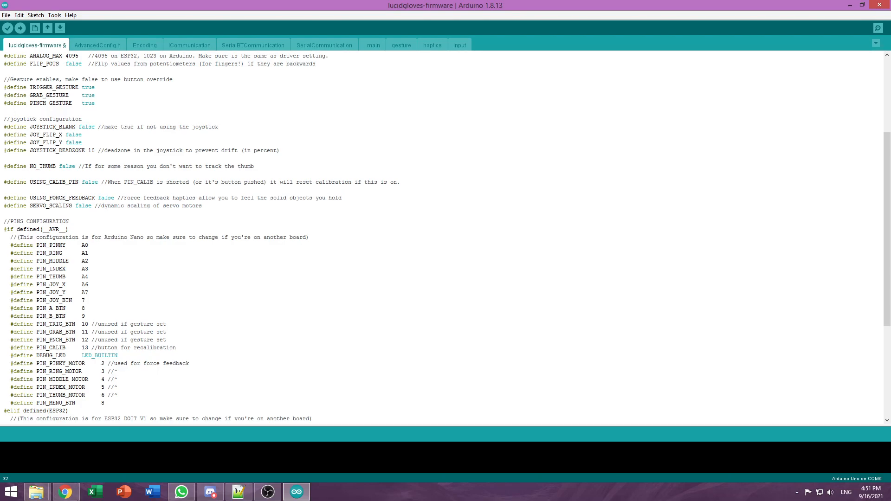
double_click(62, 197)
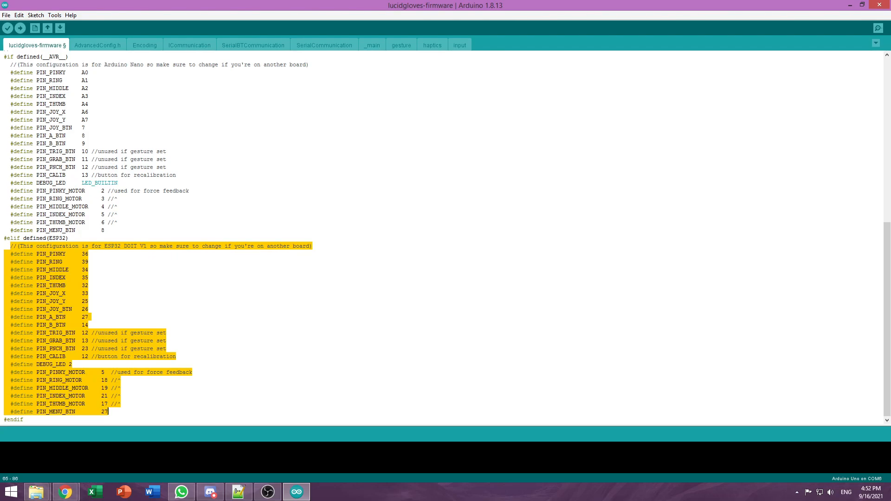
click(75, 285)
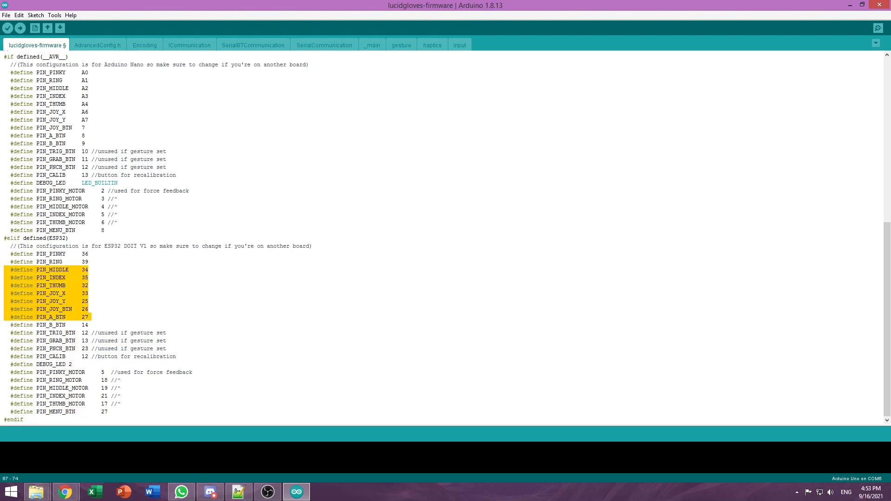
scroll(up, 3)
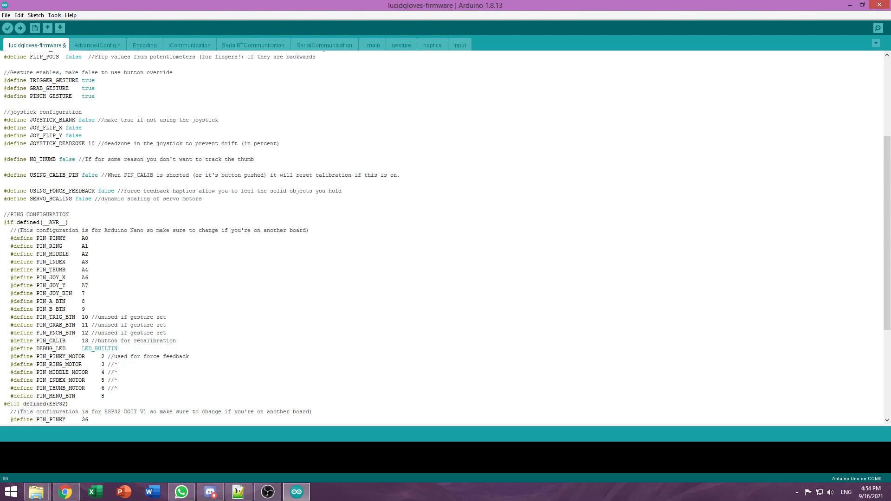
Step: Search the Library Manager for esp32servo
click(55, 15)
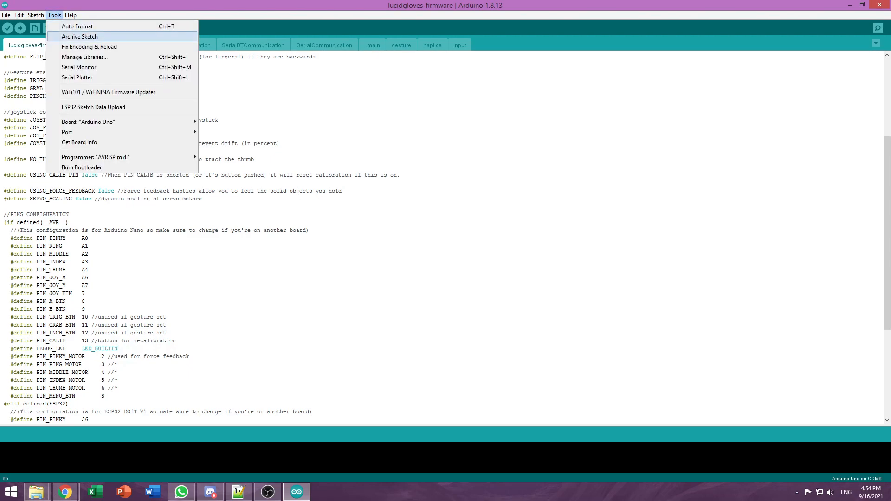
click(85, 57)
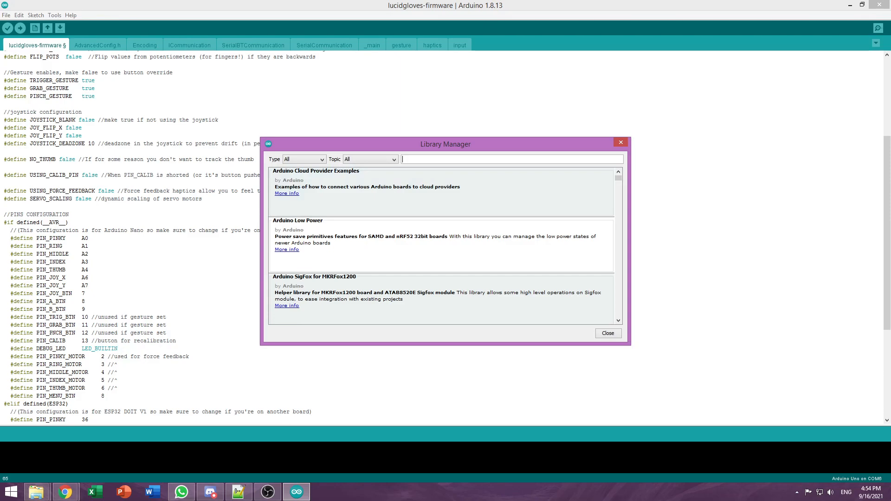
text(esp32servo)
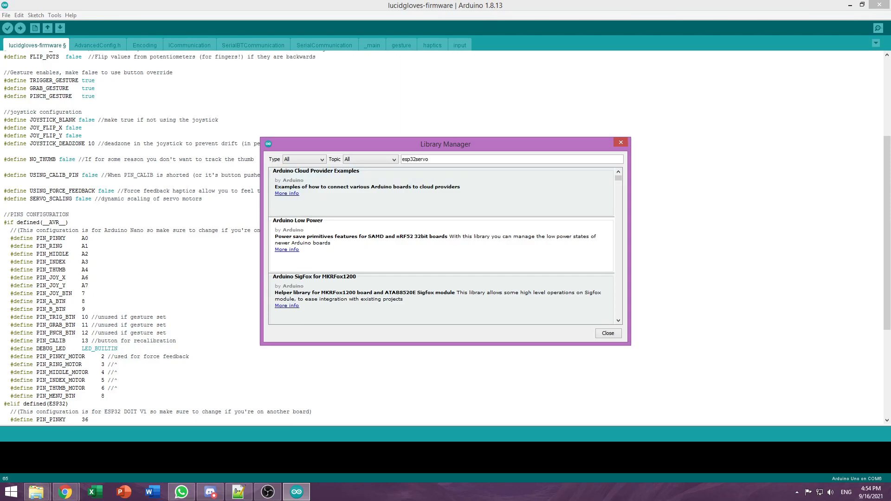
text(esp32servo)
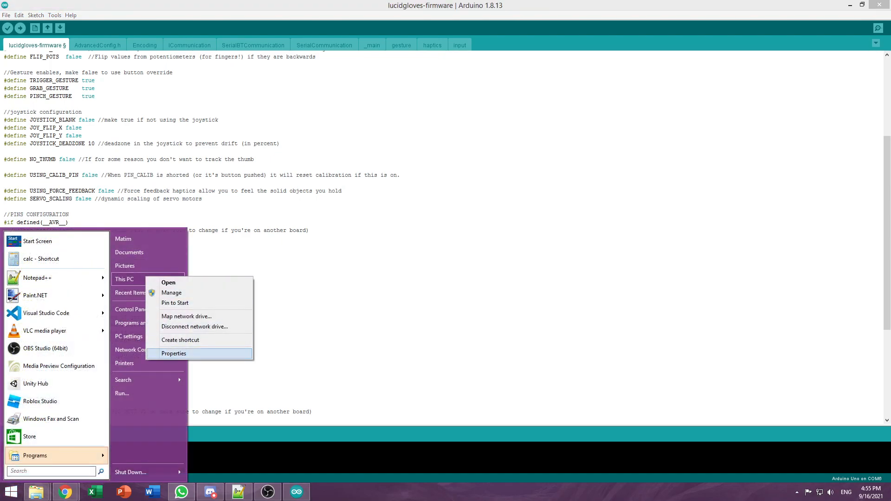
Step: Confirm in Device Manager's Ports list that the CP210x bridge is on COM6, then close it
click(173, 353)
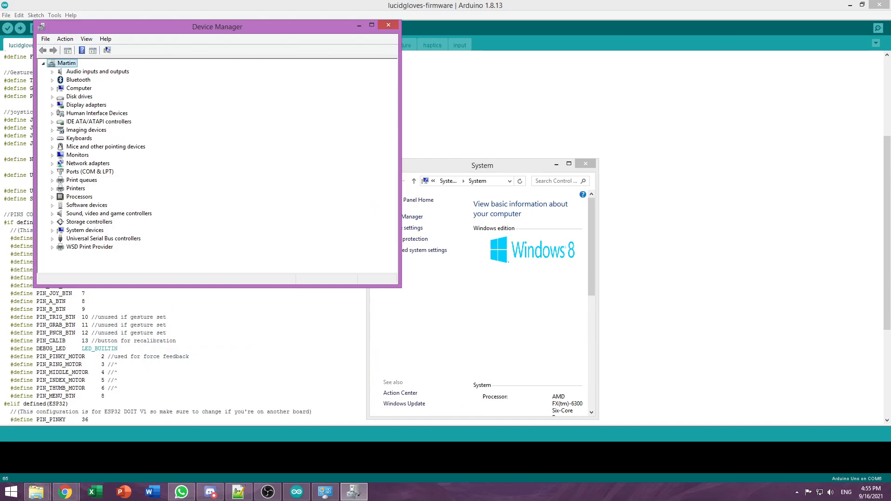
click(52, 172)
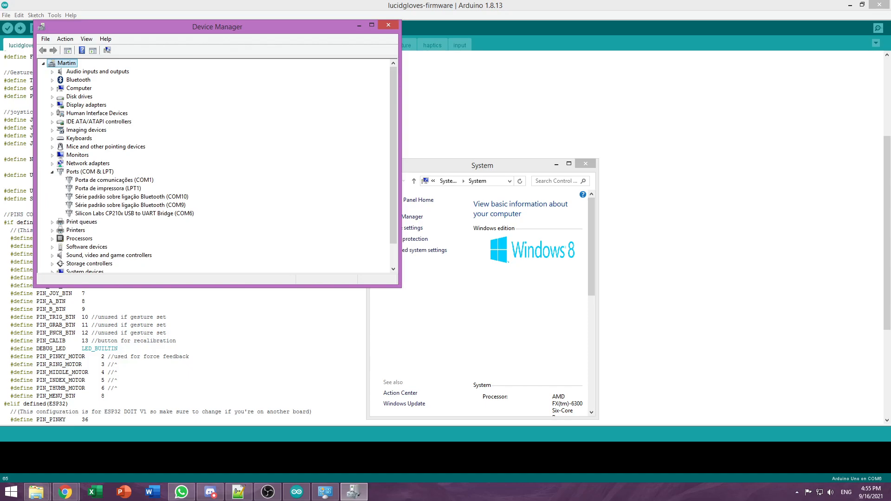
click(388, 26)
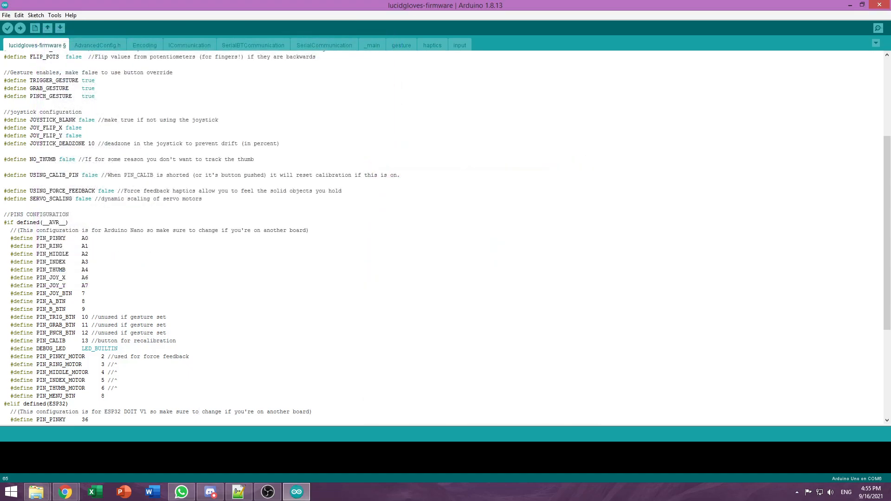
Step: Select Node32s under ESP32 Arduino as the target board, with port COM6
click(54, 16)
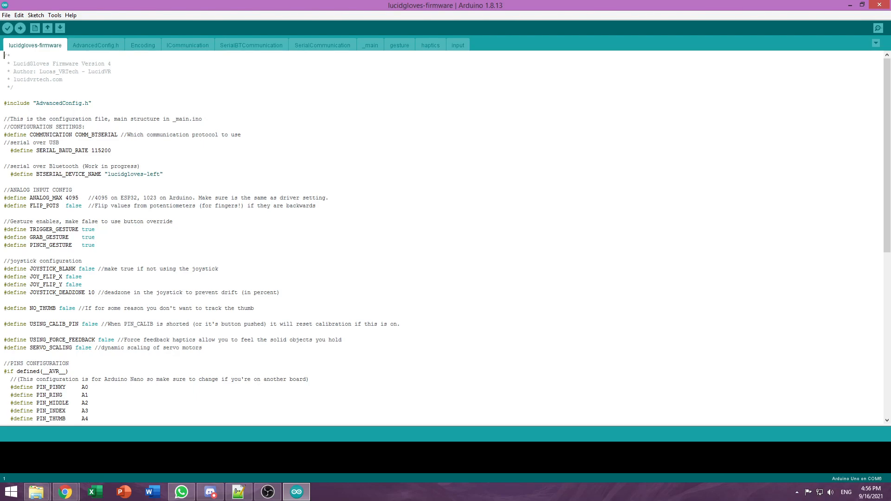
click(55, 15)
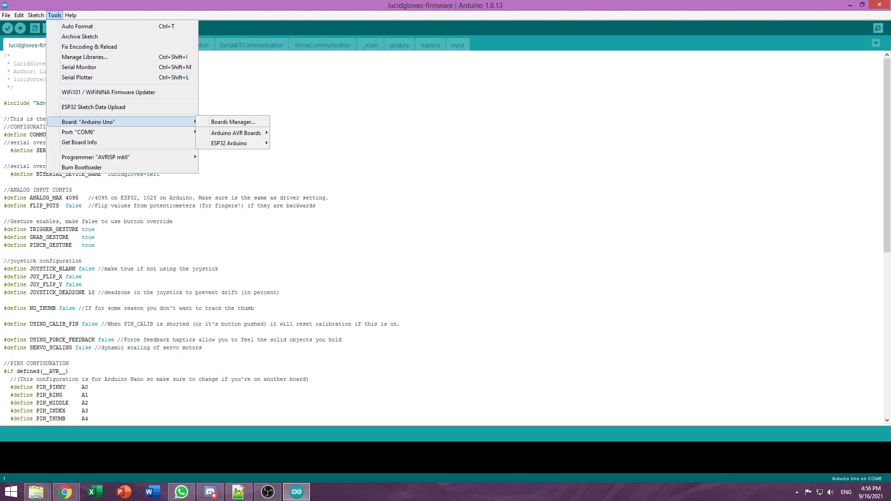
click(230, 143)
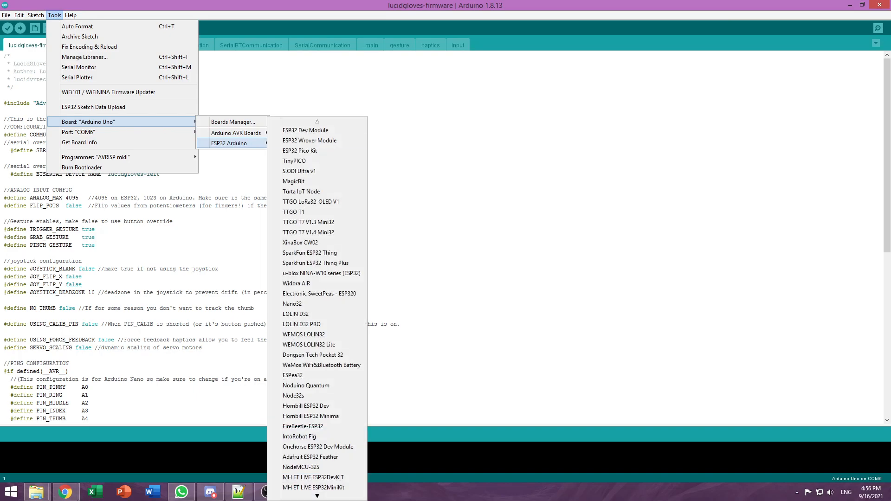
mouse_move(293, 396)
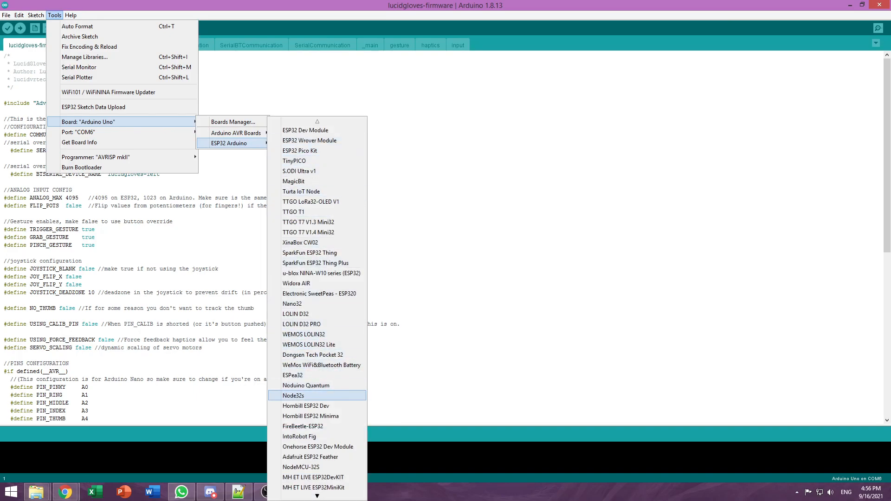
click(293, 395)
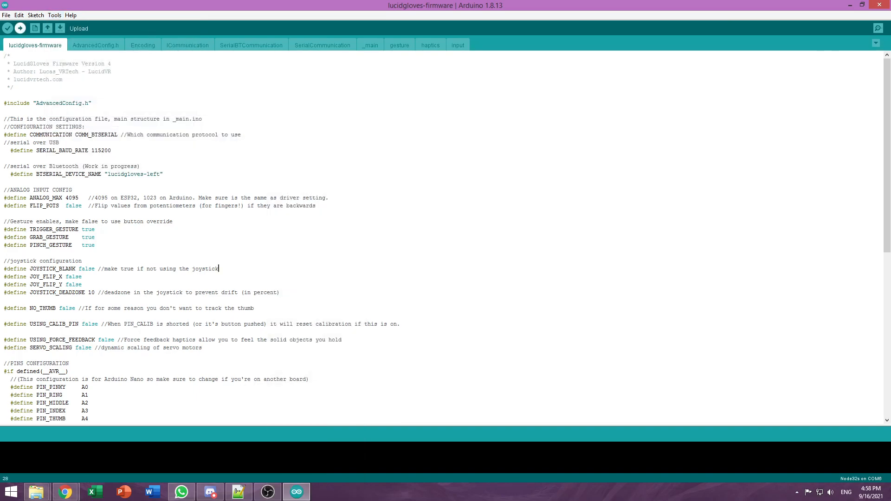
Step: Compile the lucidgloves-firmware sketch and start uploading it to the Node32s board over COM6
click(6, 27)
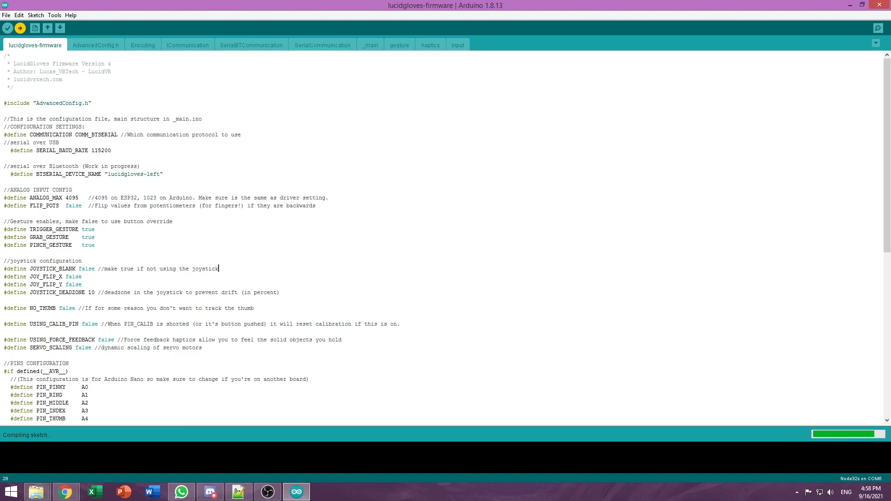
click(21, 27)
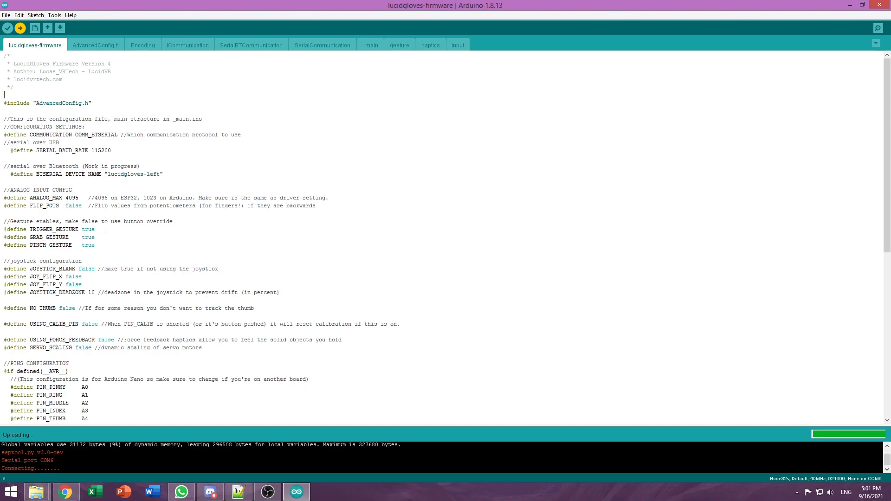